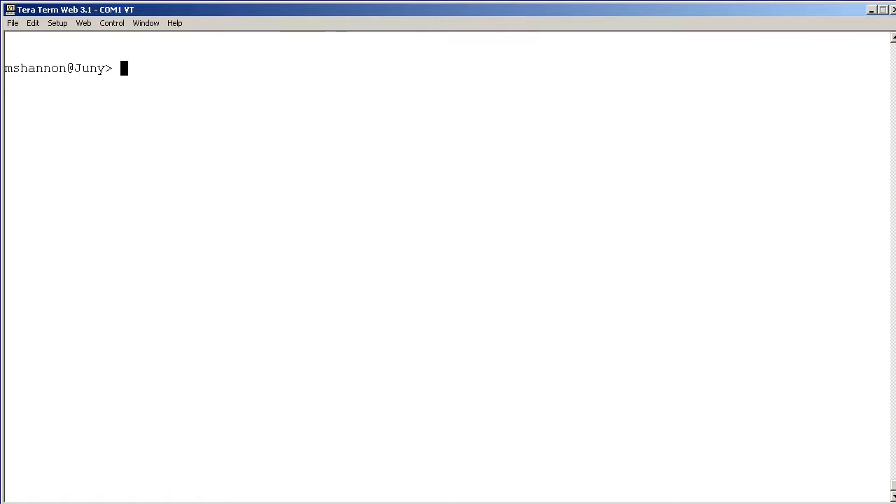
Run 'show configuration' to display the SRX's system settings, name servers and login classes.
text(show configuration)
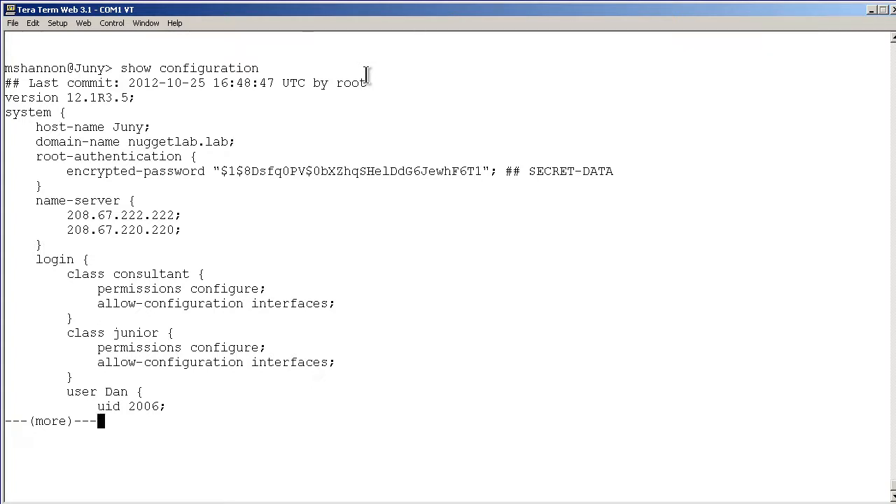
mouse_move(297, 239)
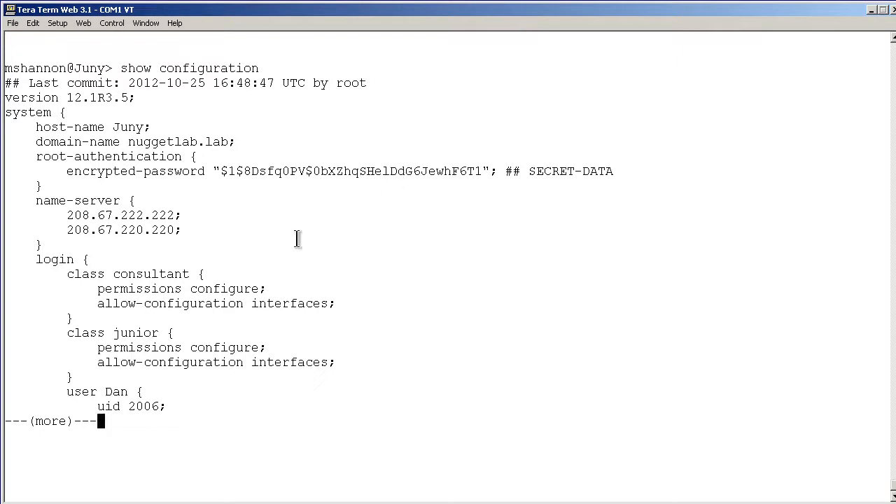
double_click(84, 333)
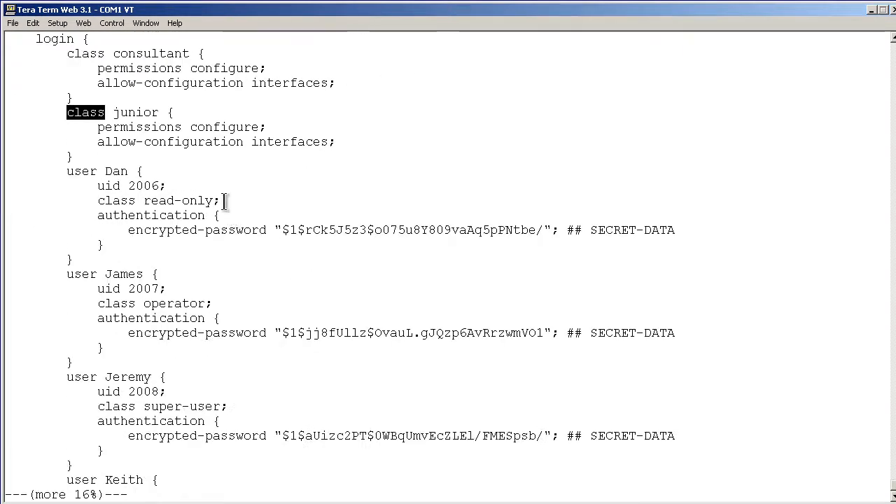
double_click(179, 200)
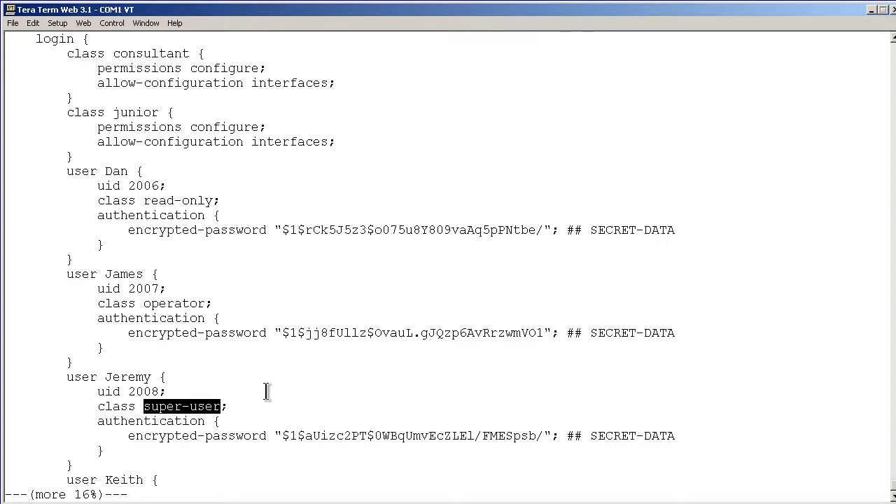
scroll(down, 3)
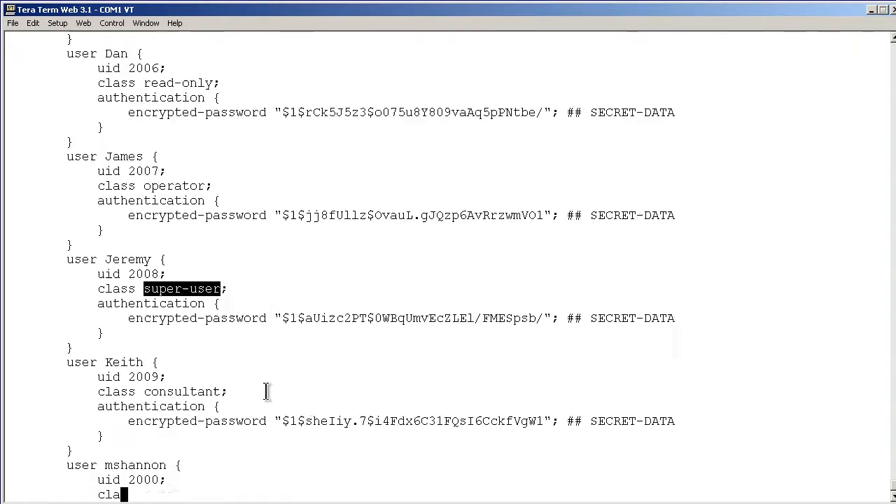
scroll(down, 3)
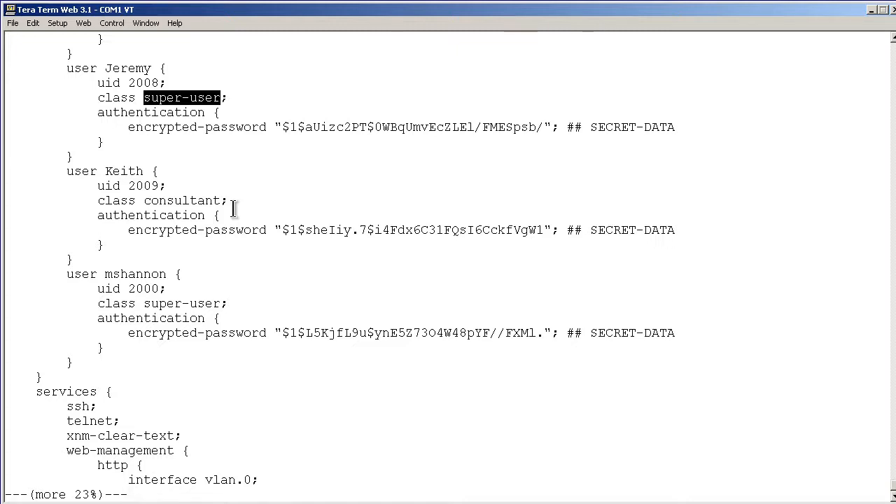
mouse_move(129, 271)
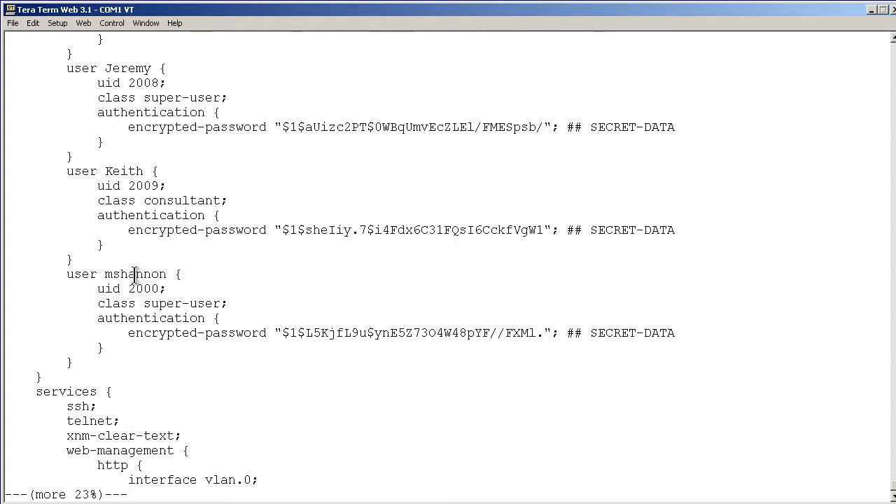
double_click(133, 273)
text(s)
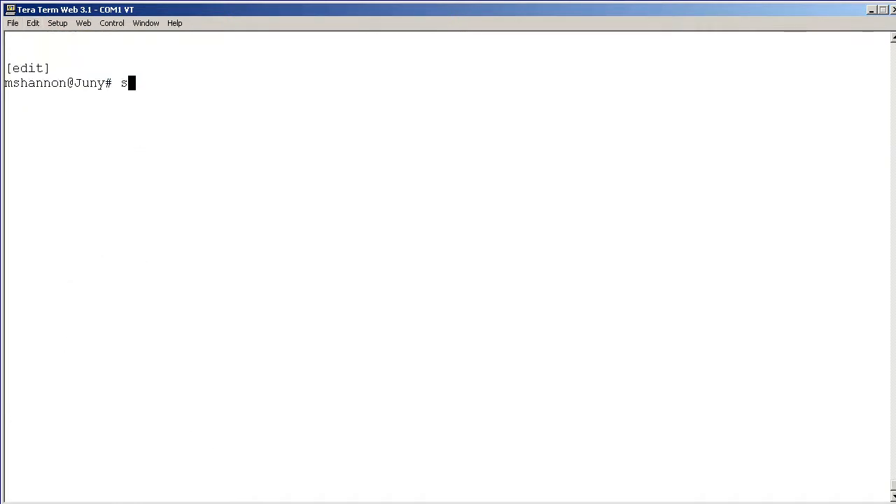
Query 'set security zones security-zone ADMIN host-inbound-traffic system-services ?' for available services.
text(et security)
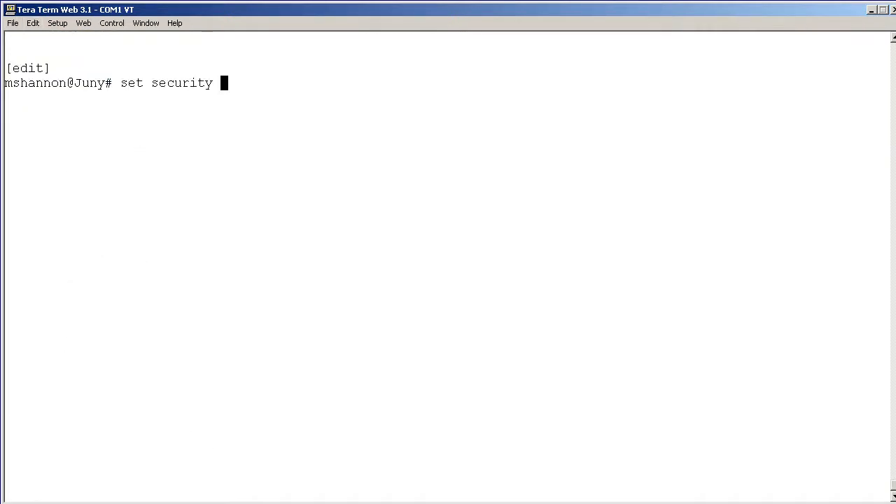
text(zones)
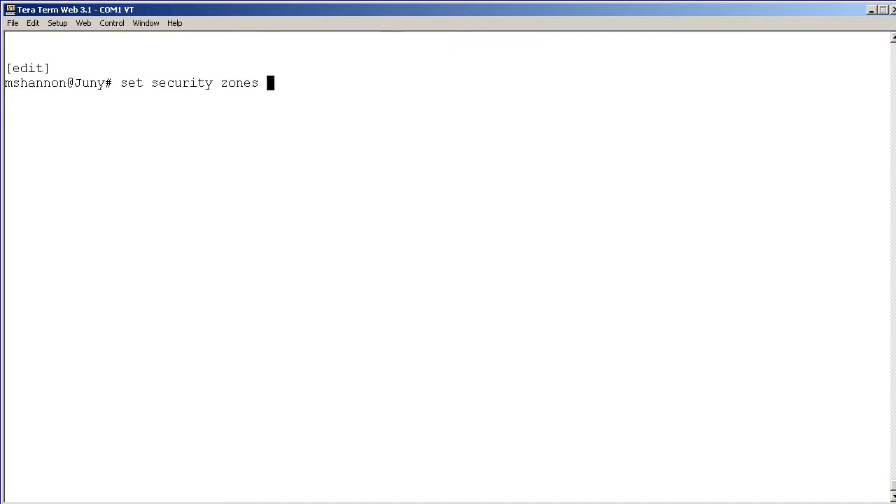
text(security-zone)
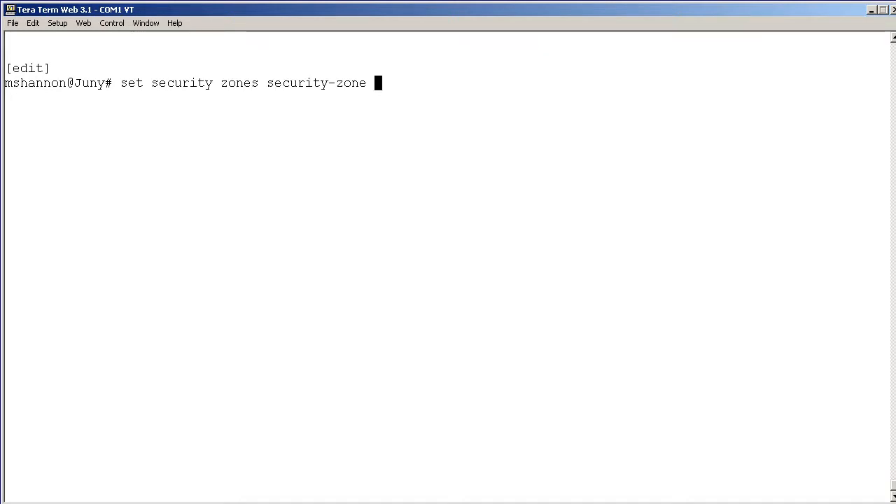
text(ADMIN)
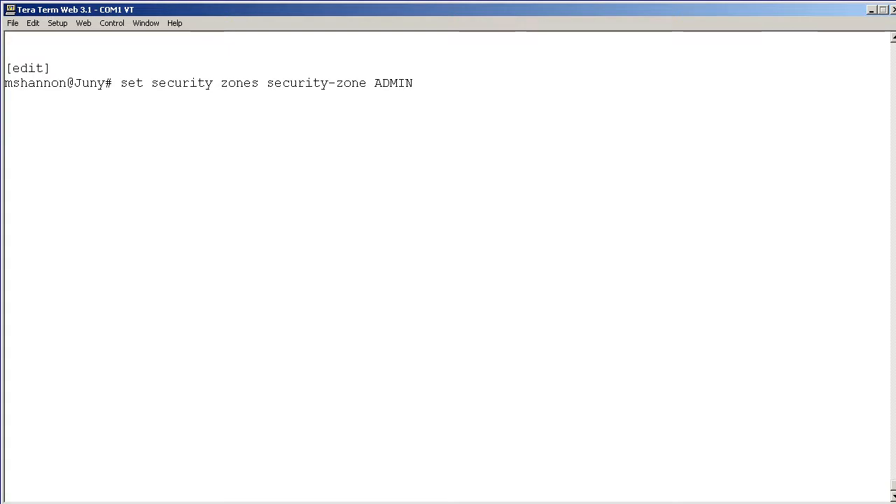
text(host-inbound-traffic)
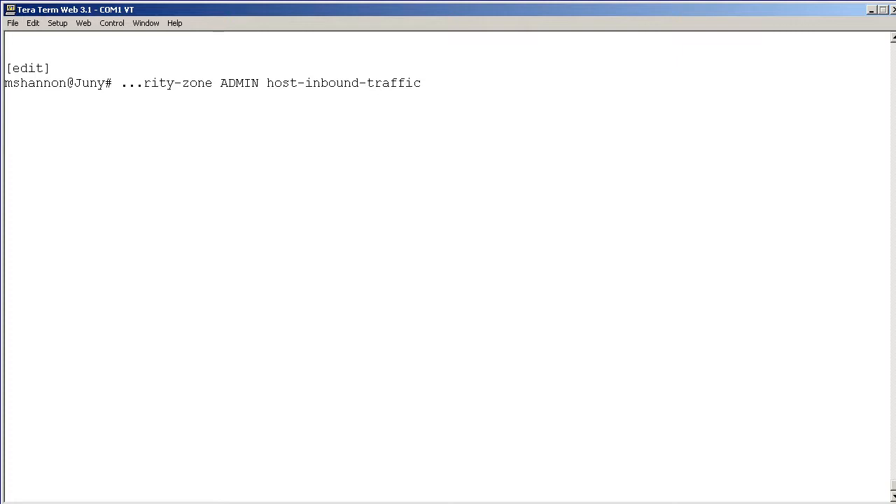
text(sys)
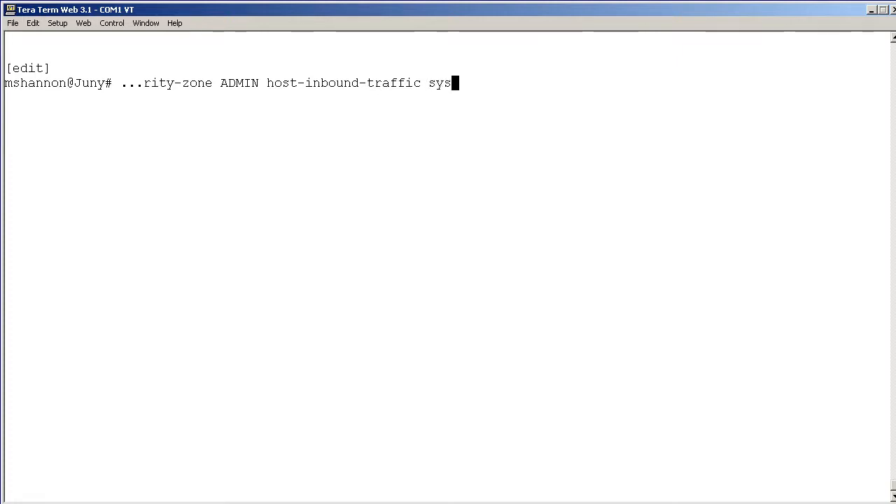
text(tem-services ?)
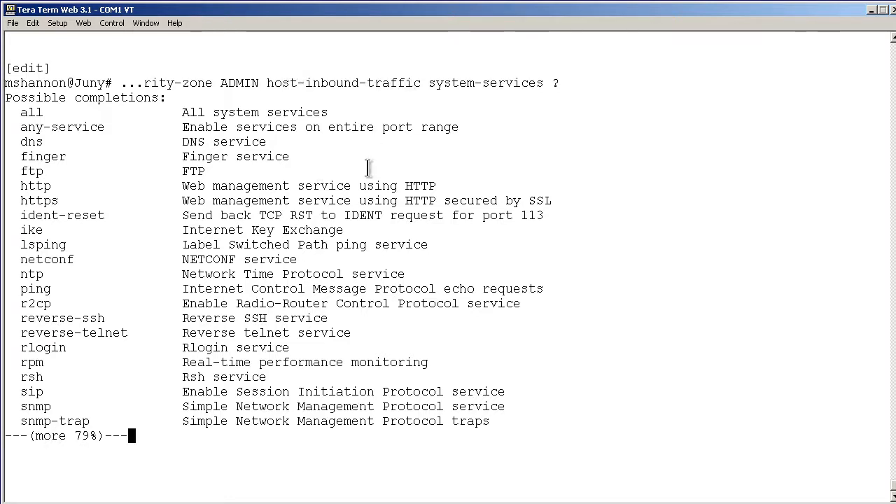
mouse_move(42, 203)
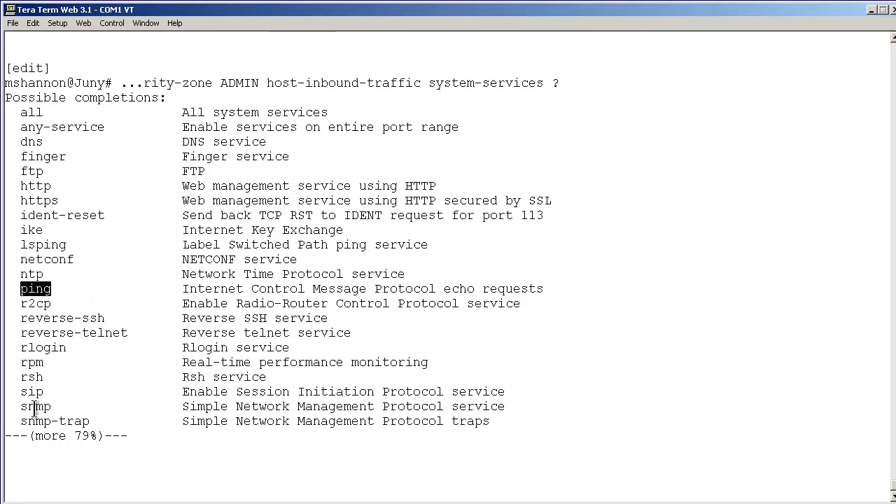
Add https, ping, snmp and ssh as ADMIN zone host-inbound system services after reviewing the list.
key(space)
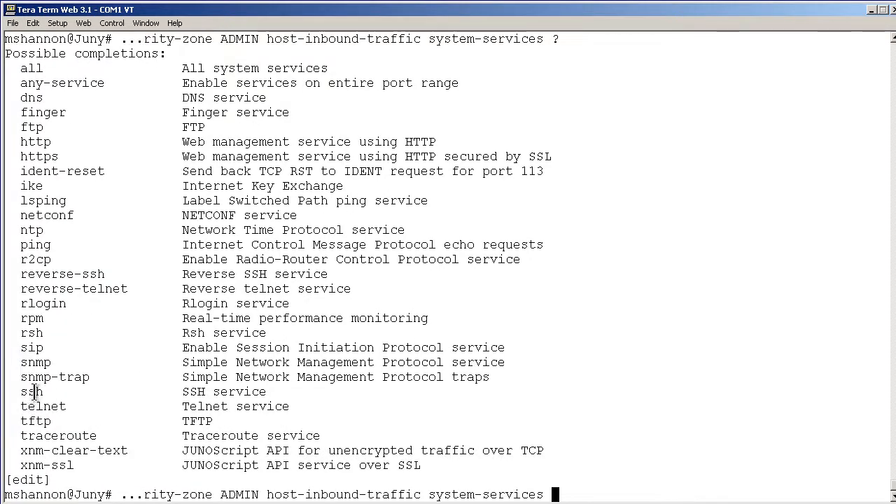
double_click(31, 392)
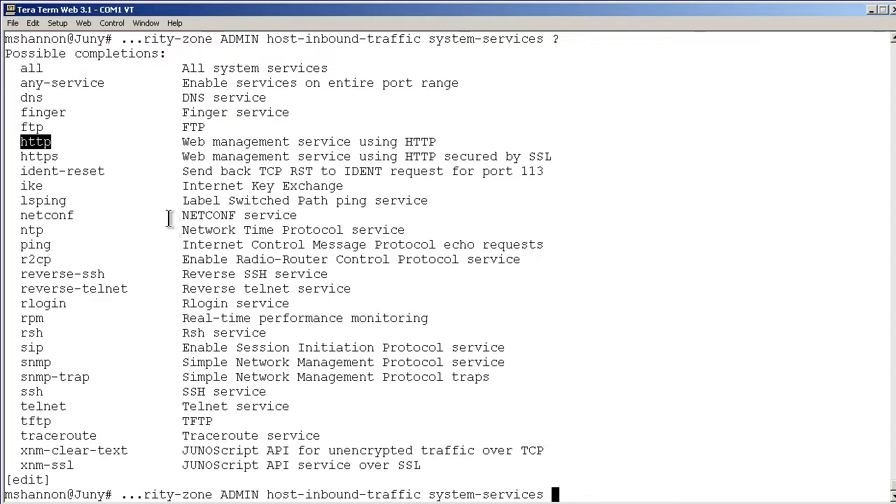
text(https)
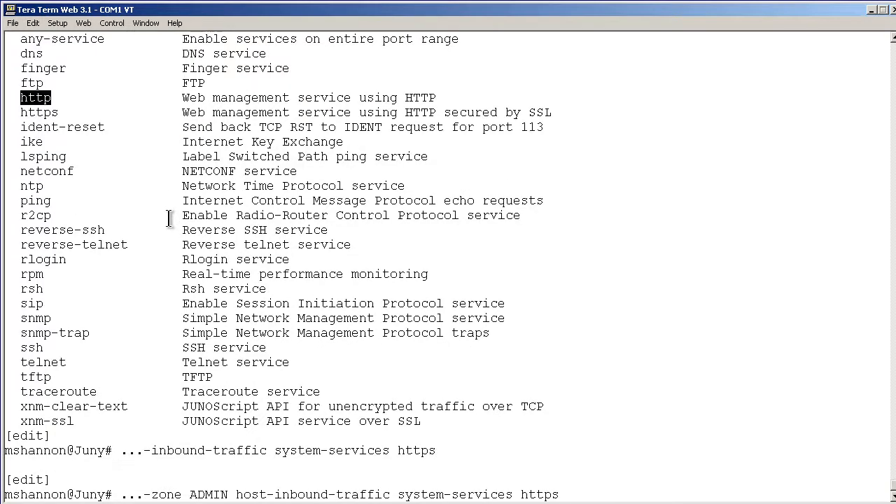
text(ping)
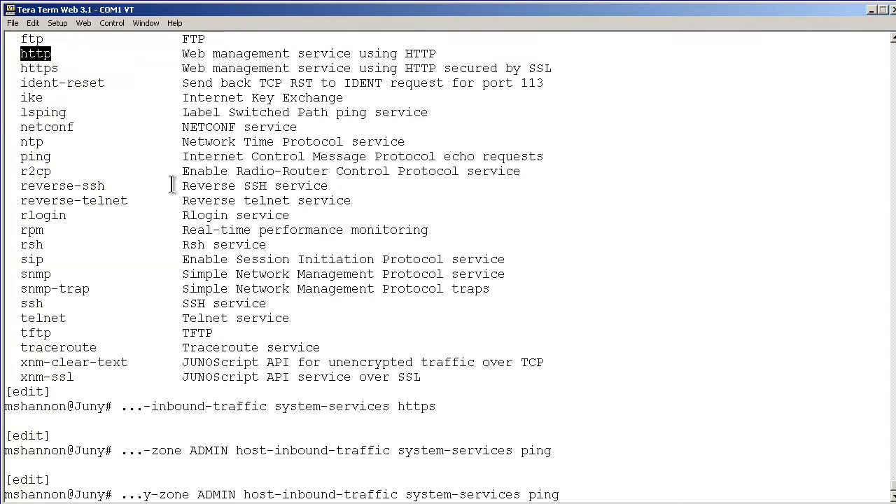
text(snmp)
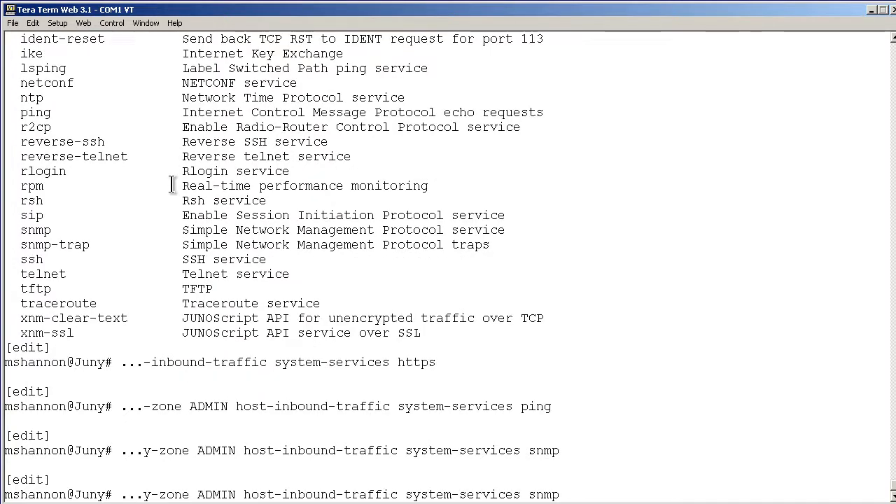
text(ssh)
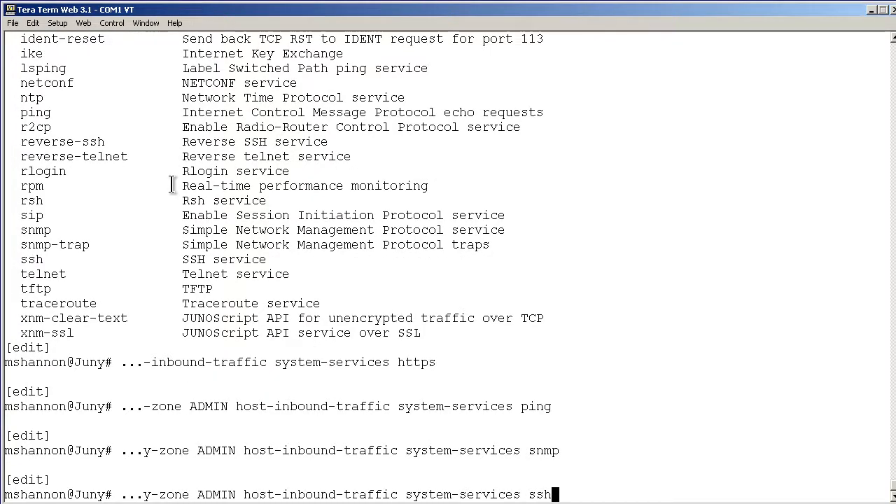
key(Return)
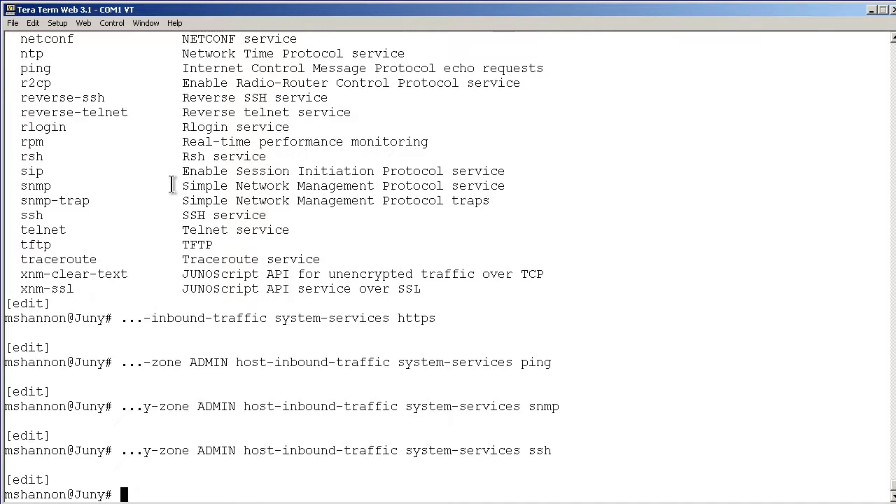
Assign interface fe0/0/7 to the ADMIN security zone.
text(set)
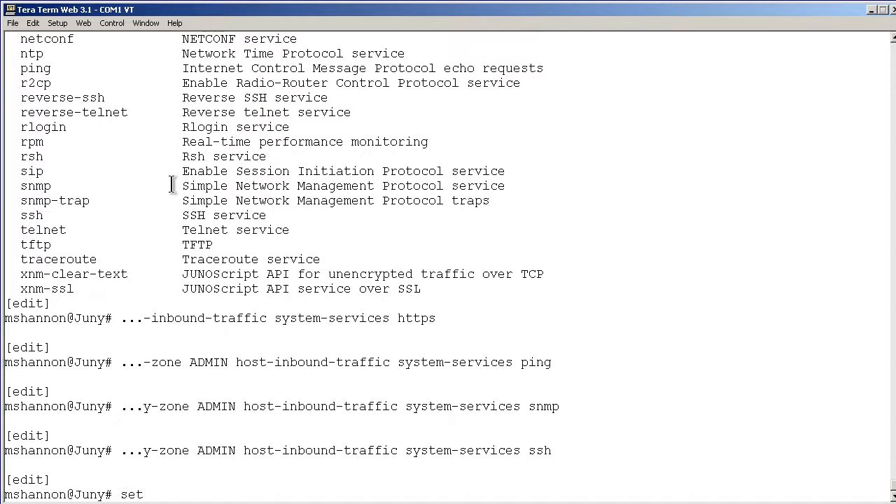
text(security zones security-zone)
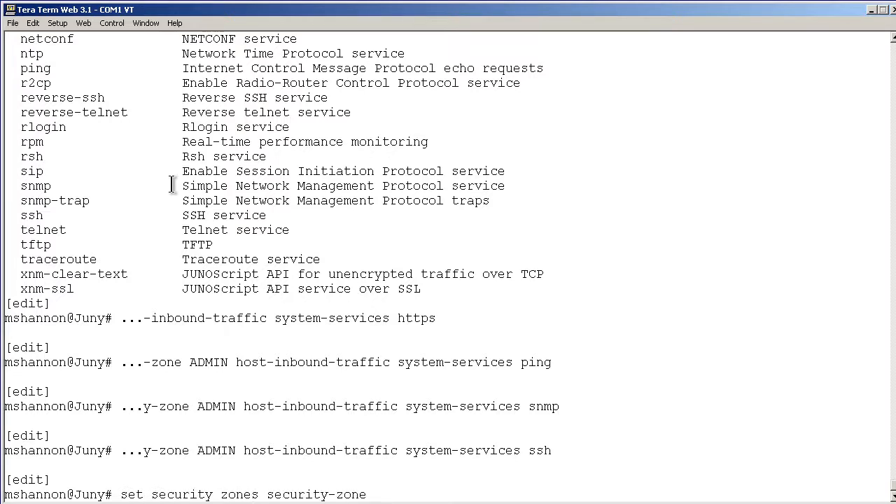
text(ADMIN)
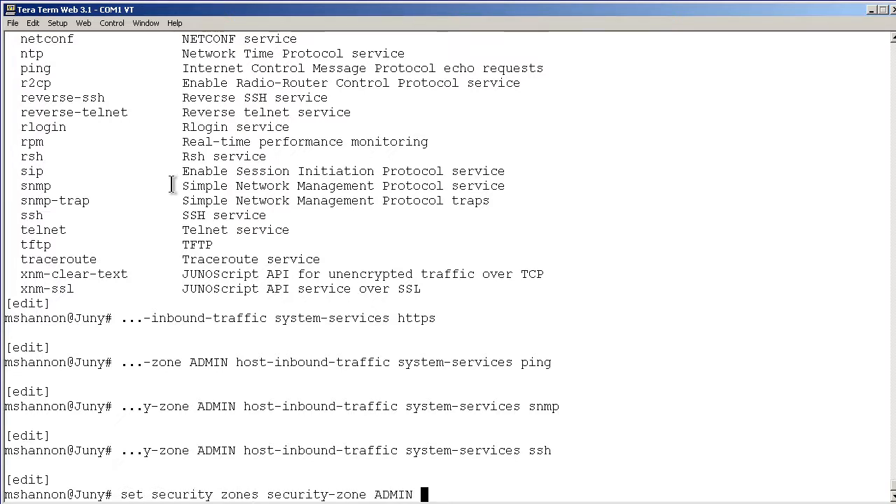
text(interfaces)
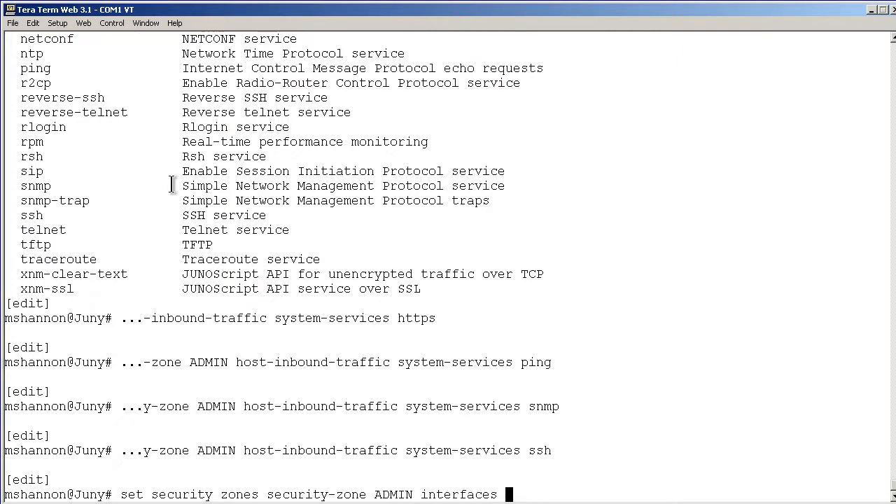
text(fe0/0/)
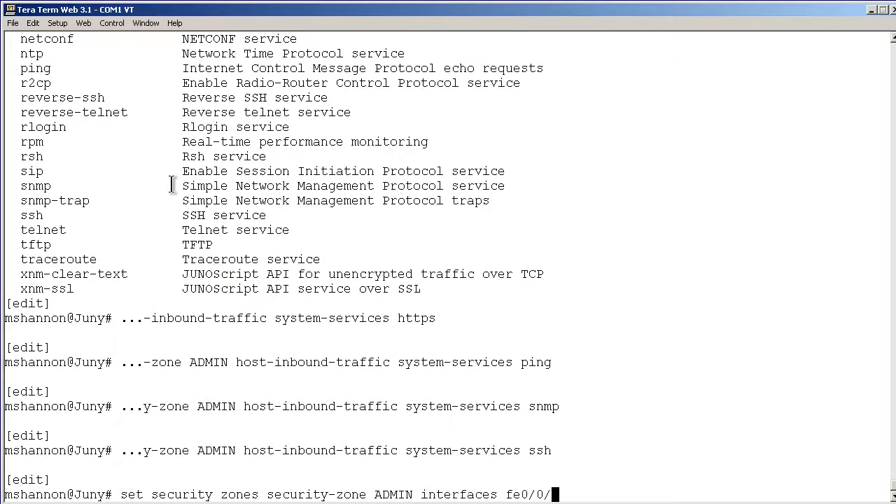
key(Return)
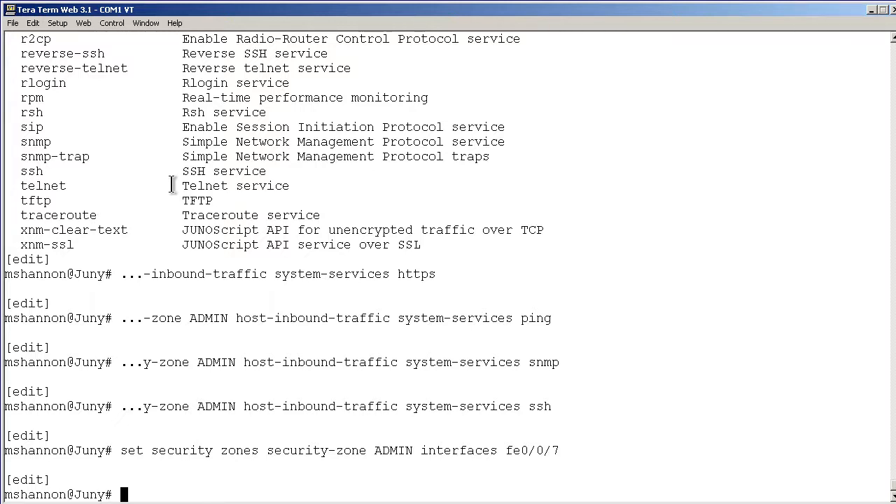
Run 'show configuration groups junos-defaults applications' to list junos-ftp, tftp and rtsp.
text(run show configuration)
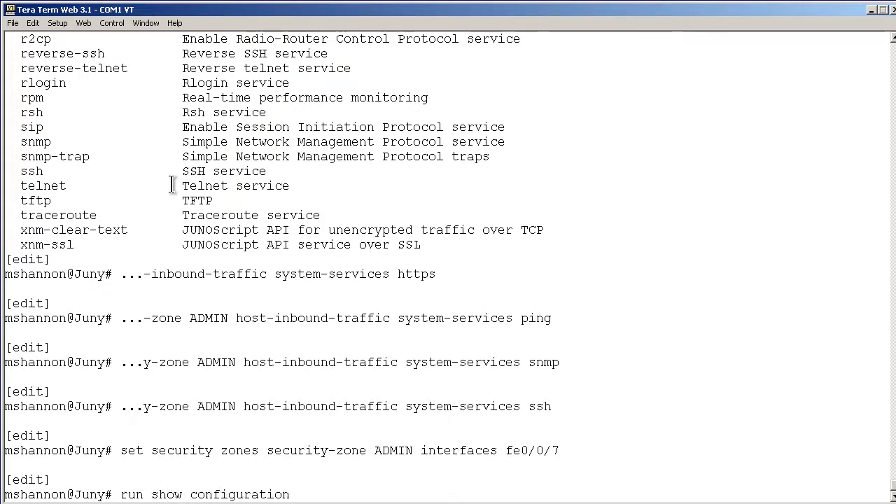
text(grou)
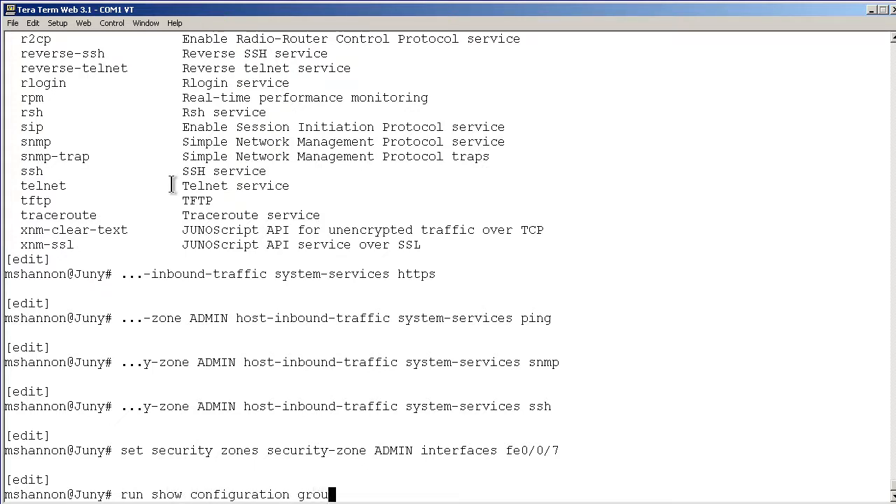
text(ps jun)
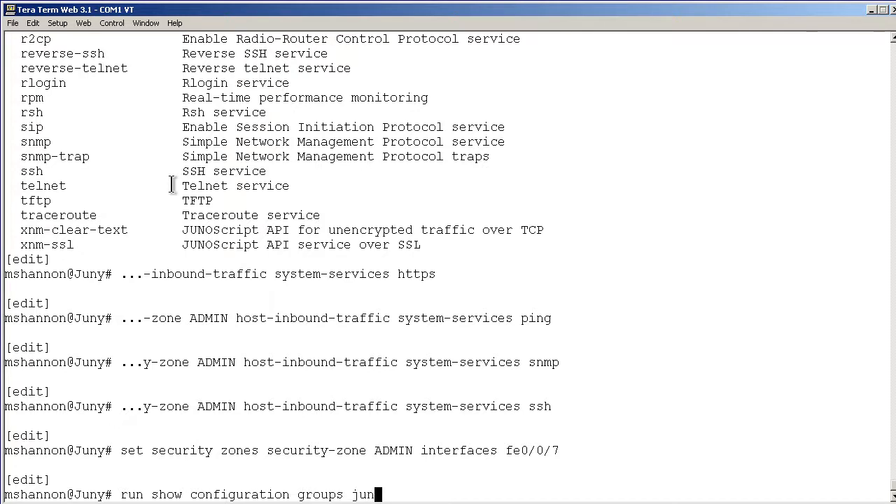
text(os-defaults)
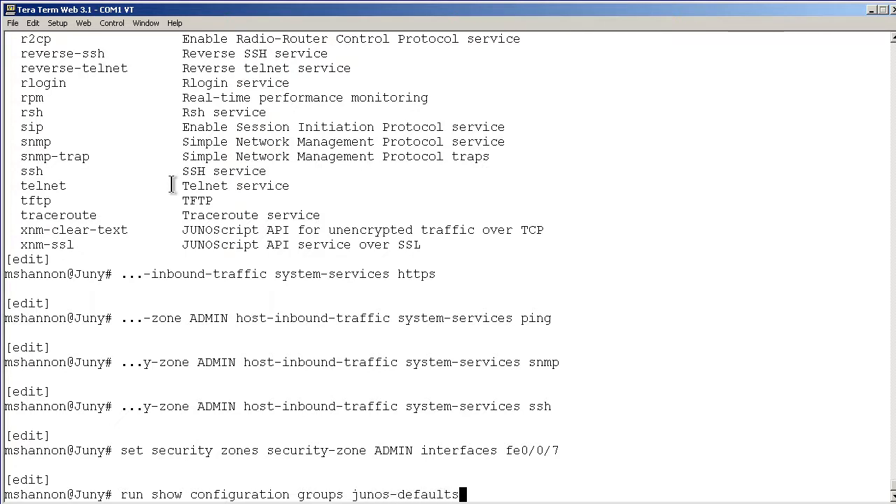
text(applica)
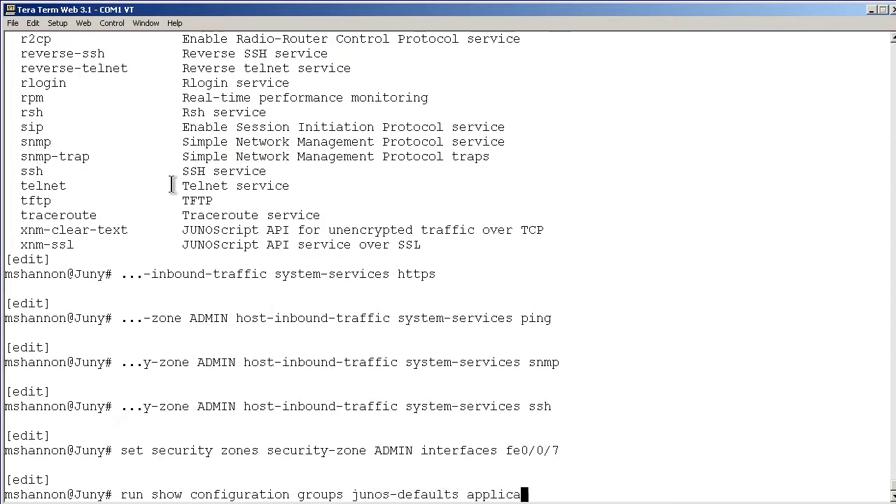
key(Return)
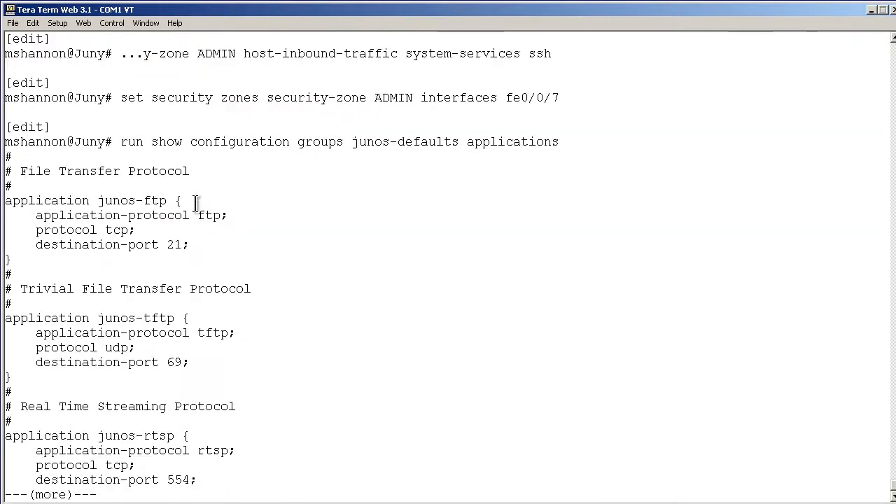
mouse_move(189, 303)
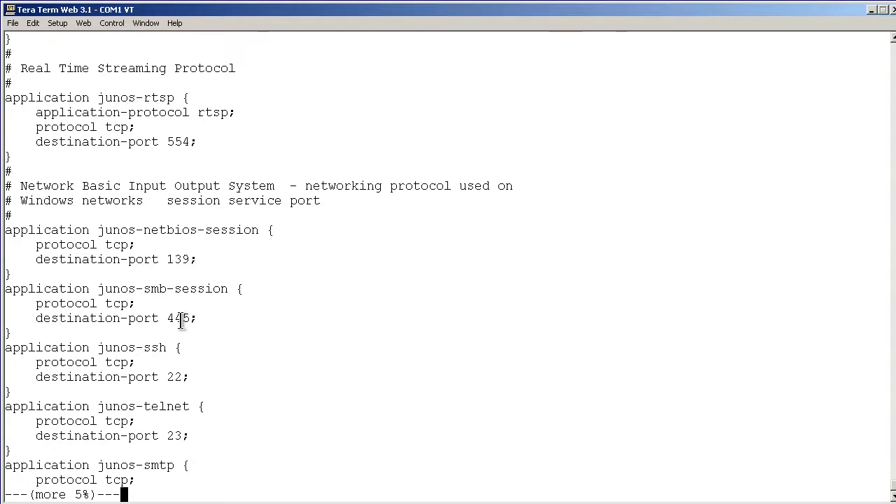
Page further through the default applications to junos-ldap, then abandon the listing.
key(space)
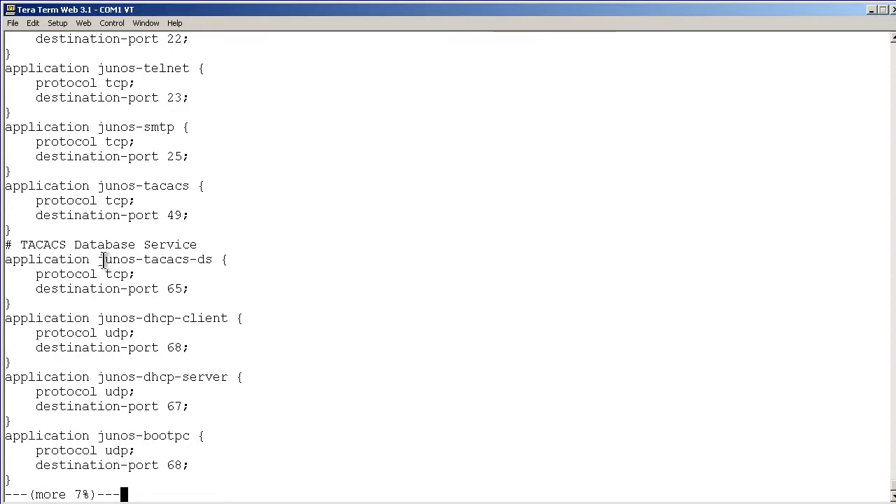
double_click(118, 259)
text(edit)
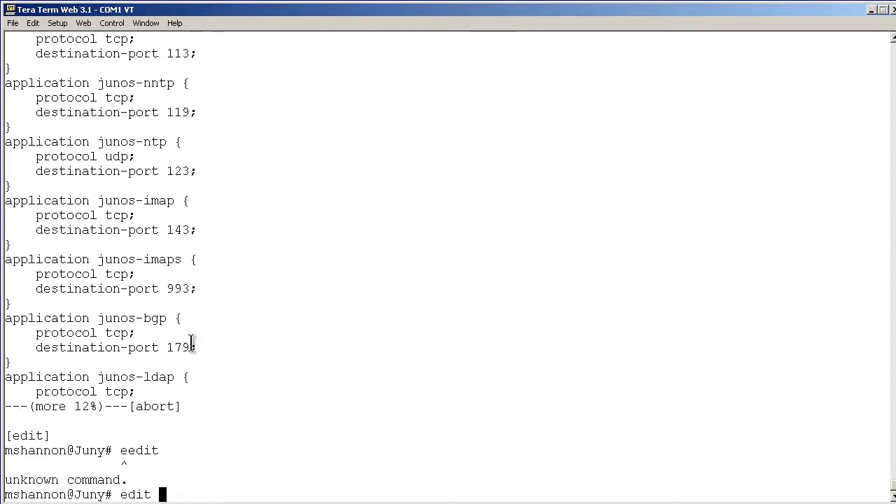
Enter 'edit security policies from-zone ADMIN to-zone trust', correcting mistyped zone names along the way.
text(security)
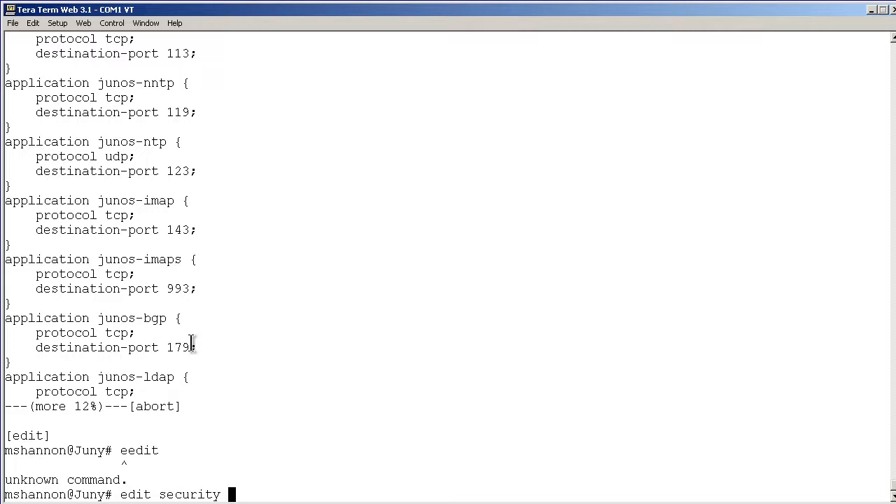
text(policies)
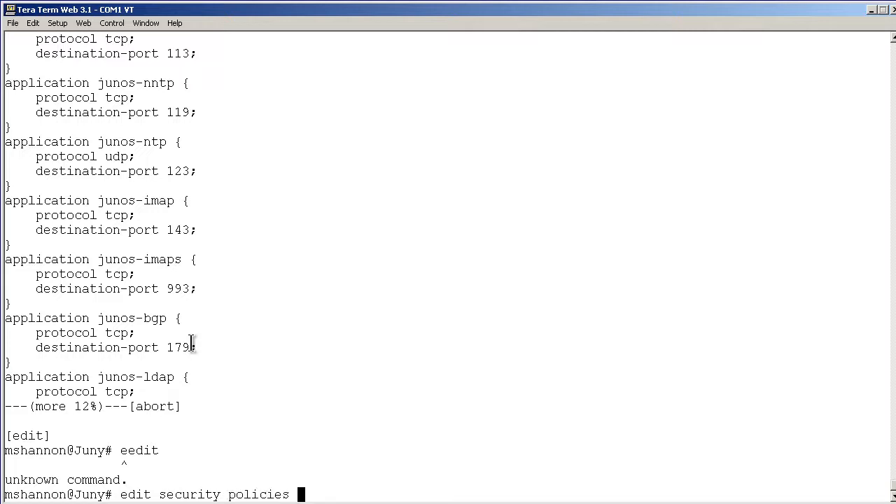
text(from-zone ADMIN)
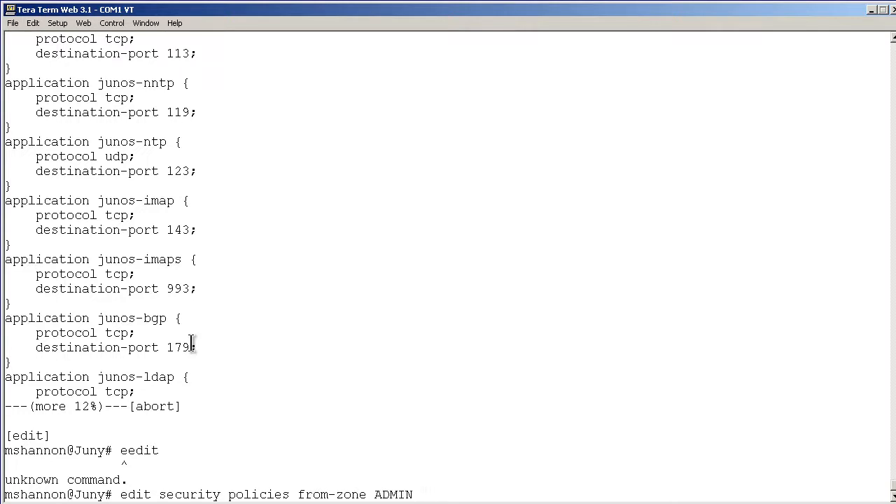
text(to-zone)
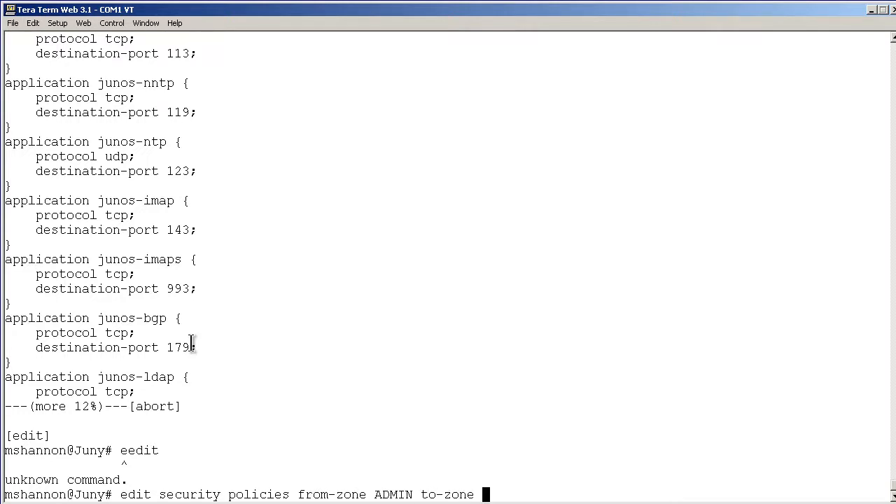
text(DMZ)
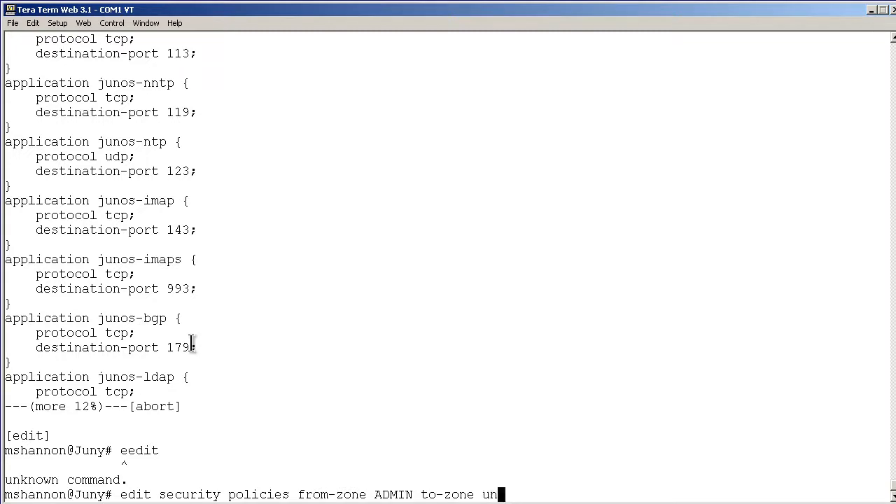
text(trust)
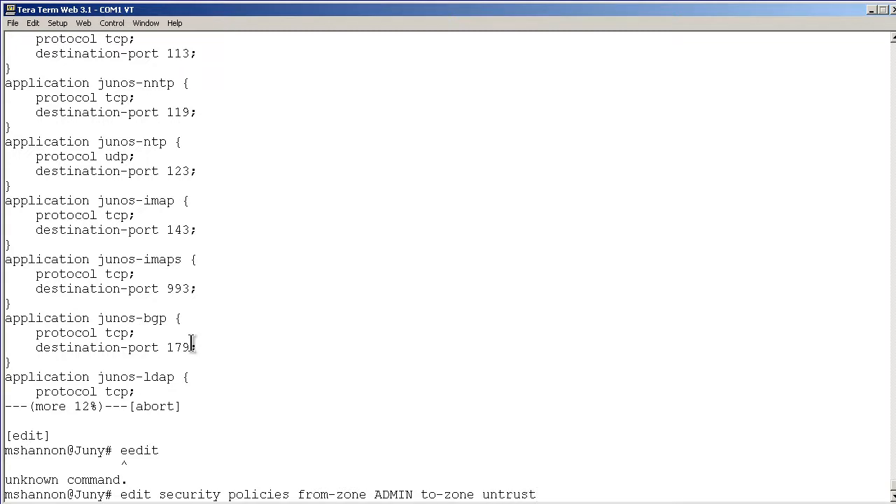
key(BackSpace)
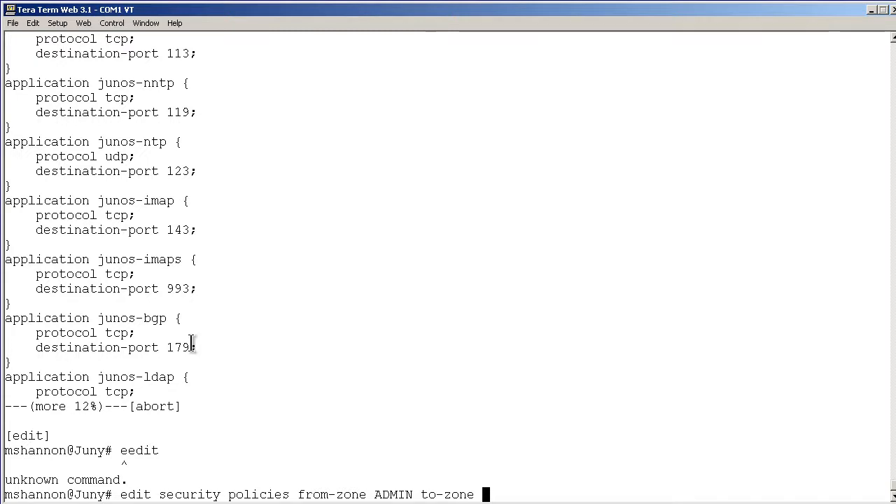
text(INTERNET)
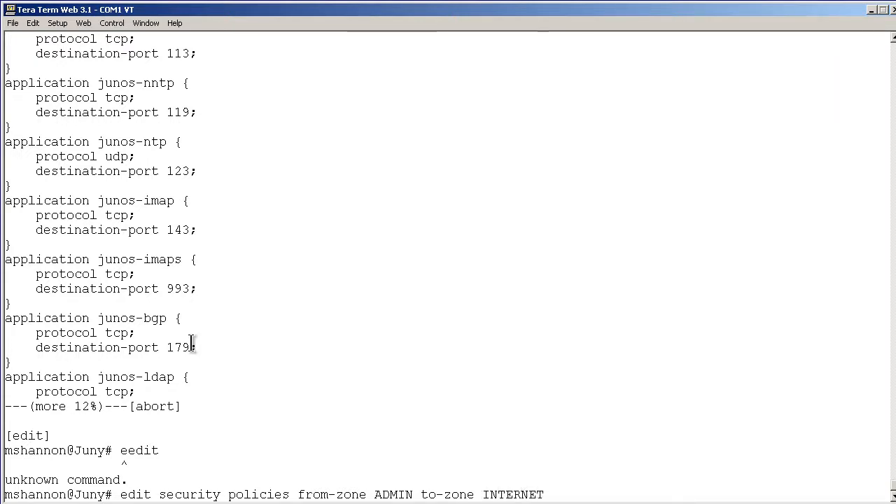
key(BackSpace)
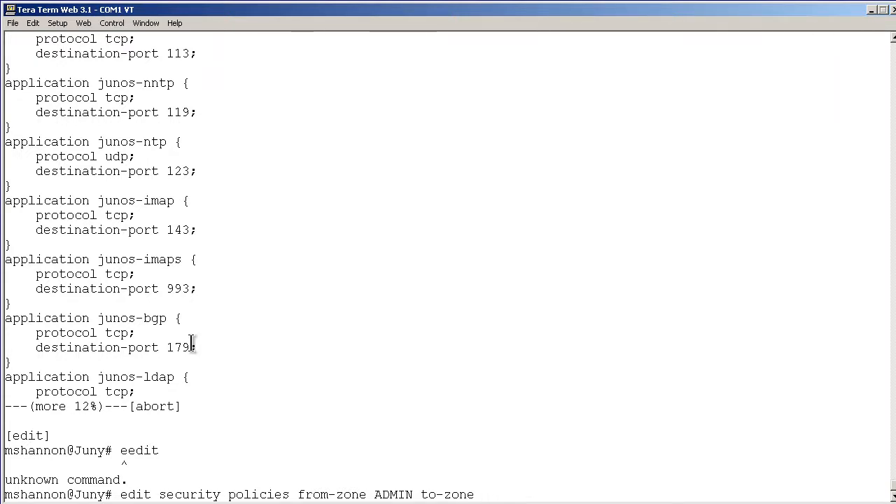
text(trust)
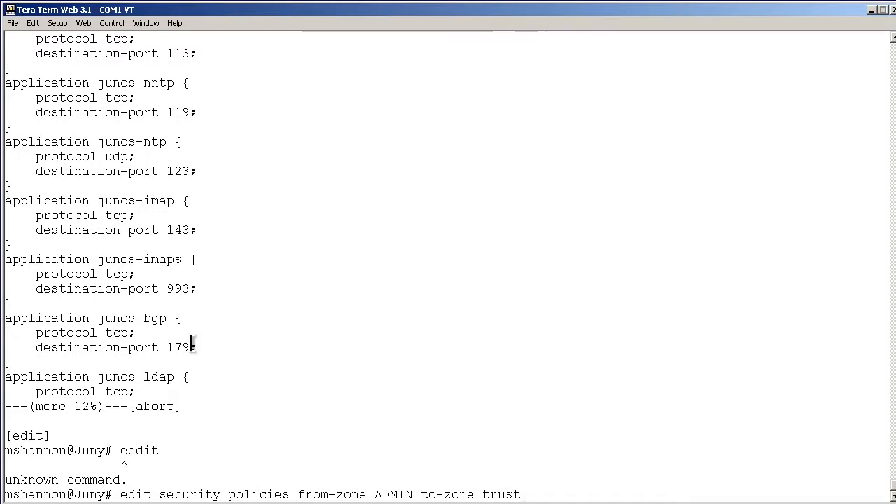
key(Return)
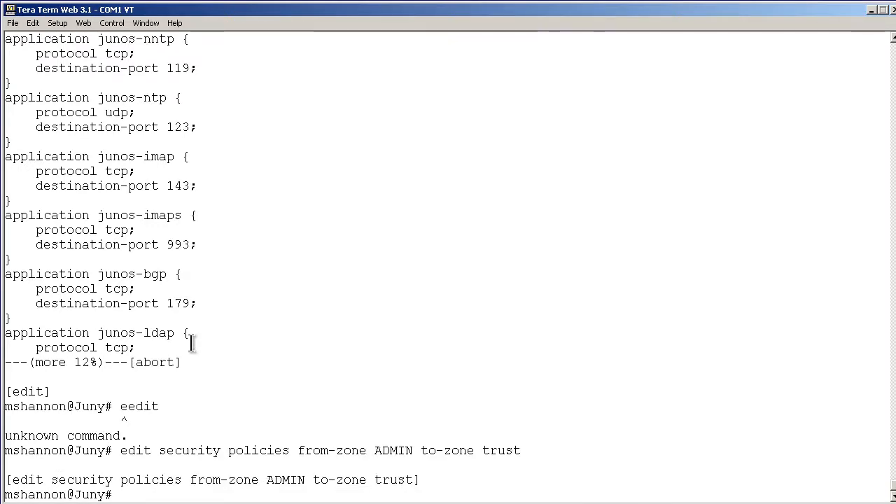
Begin 'set policy MGMT-ACCESS match' and check the source match completions.
text(set)
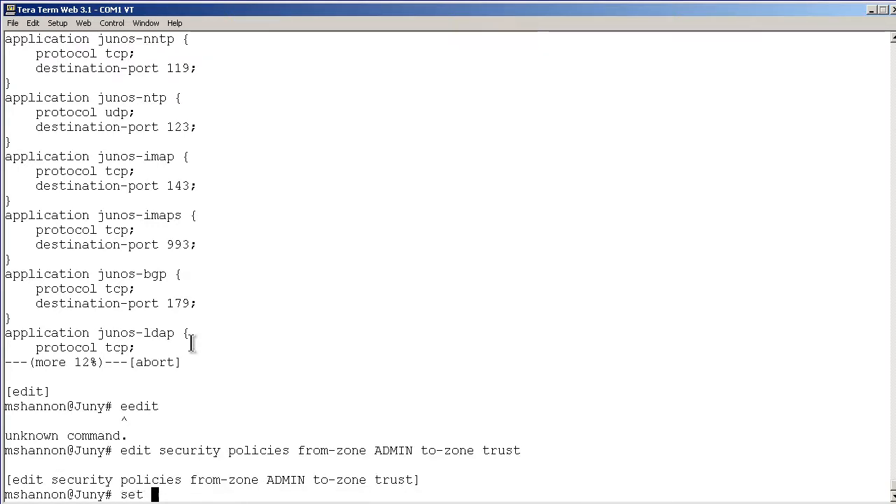
text(polic)
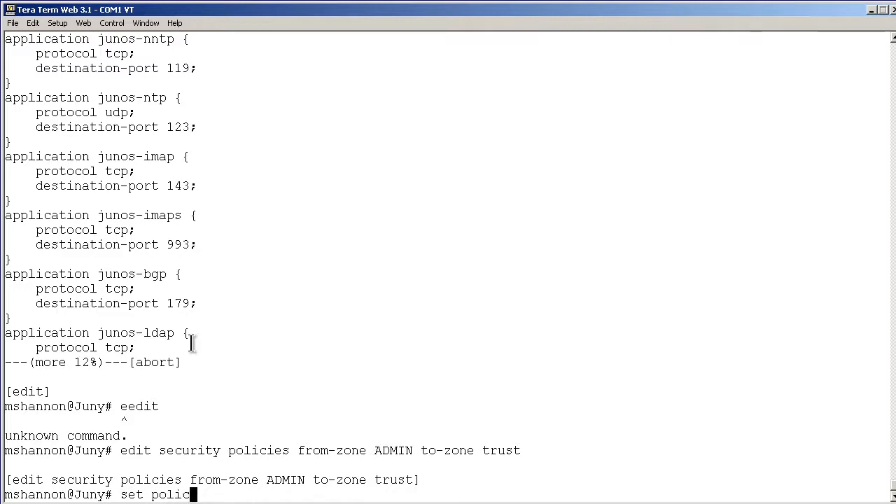
text(y)
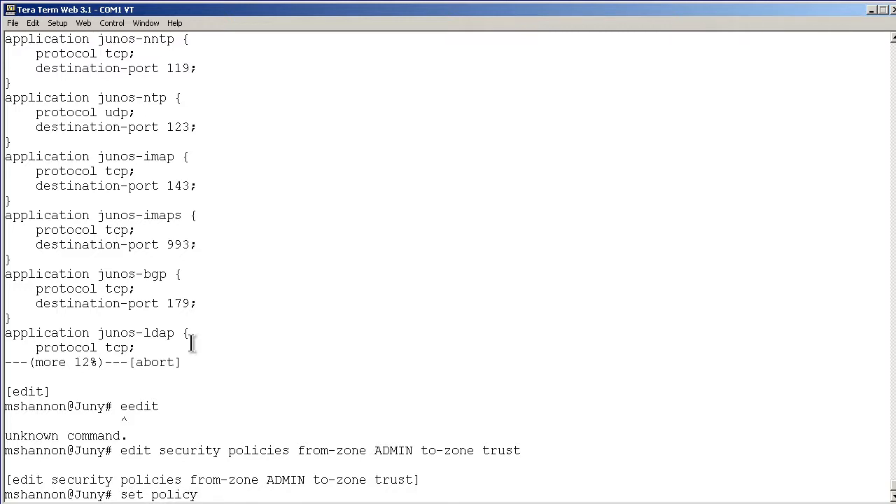
text(M)
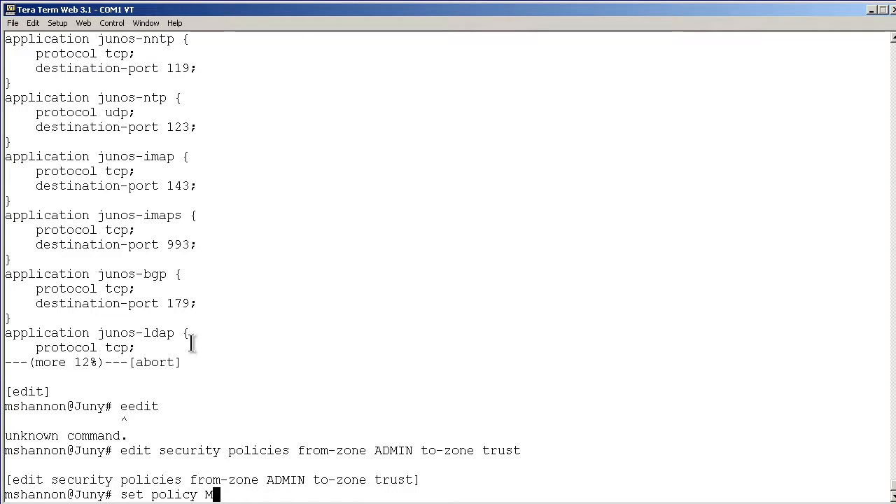
text(GMT-ACCESS)
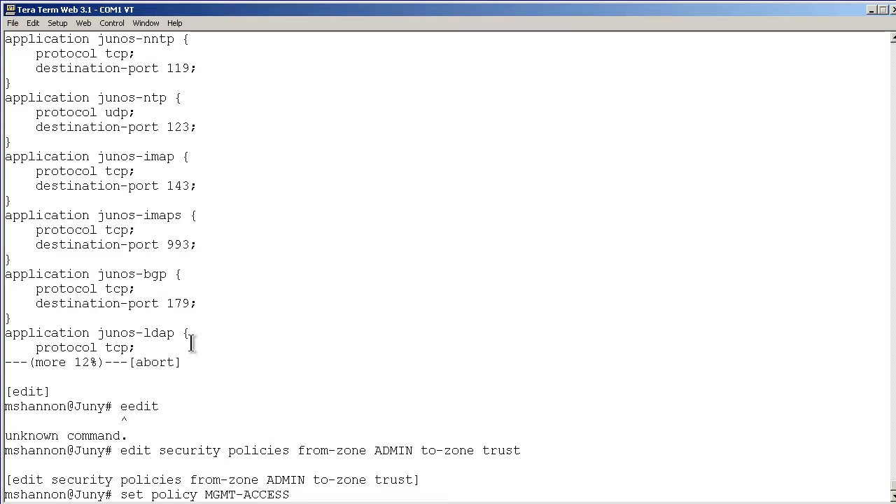
text(match source-address)
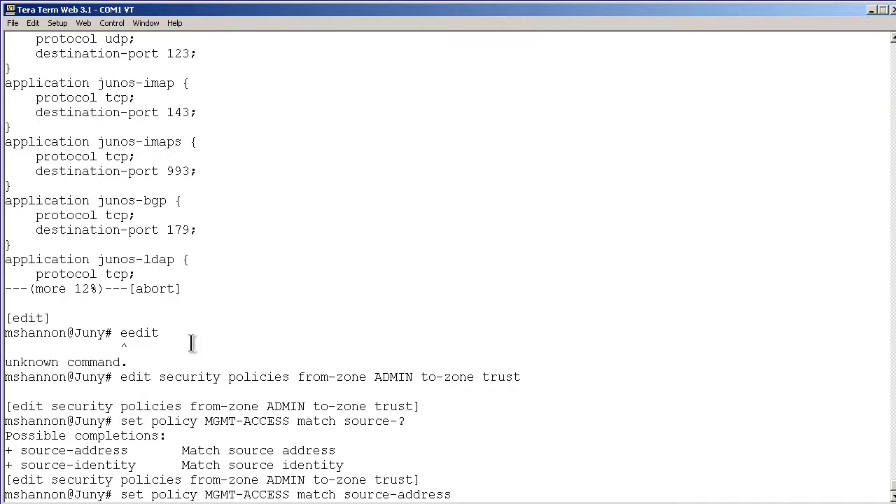
Match source-address any and destination-address any, then begin the application match.
text(a)
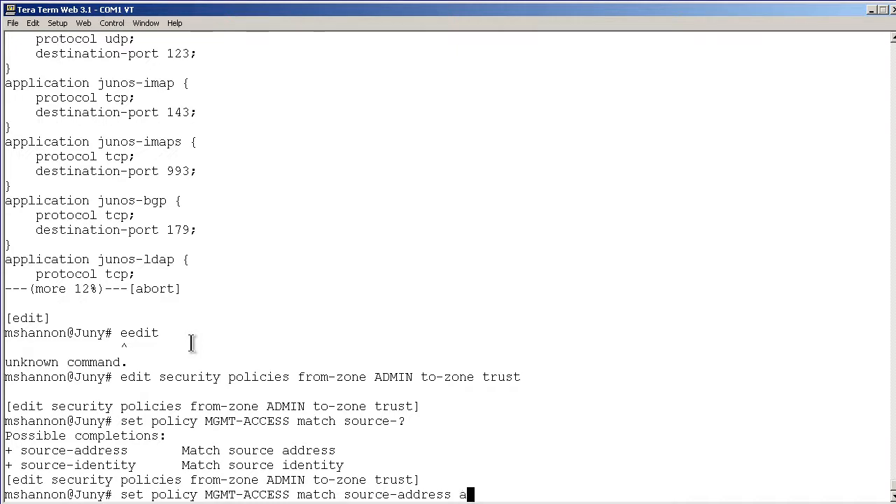
text(ny)
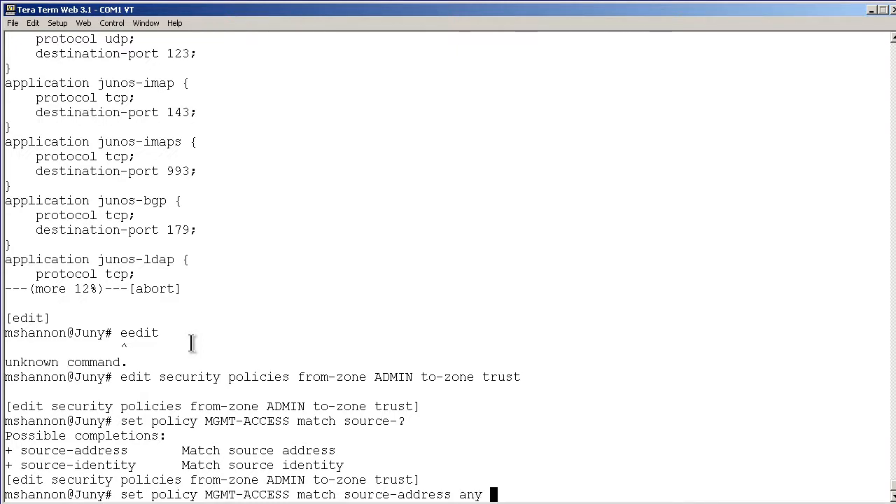
text(destination-address)
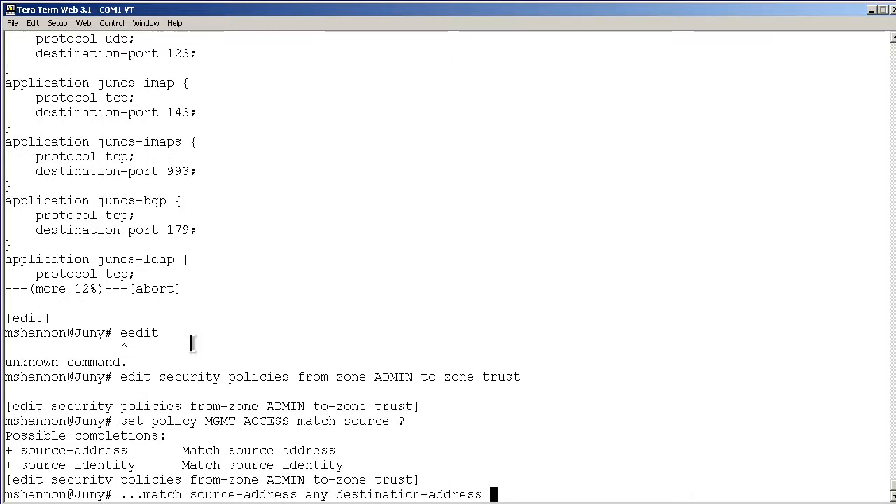
text(any)
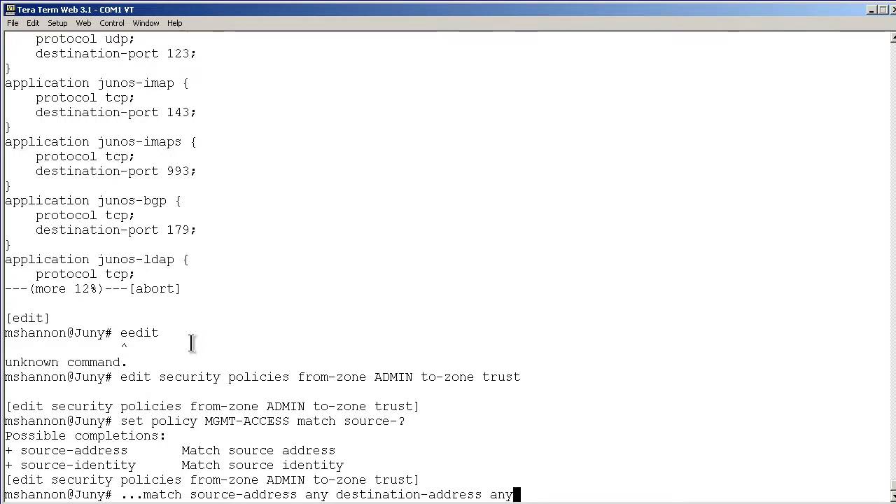
key(BackSpace)
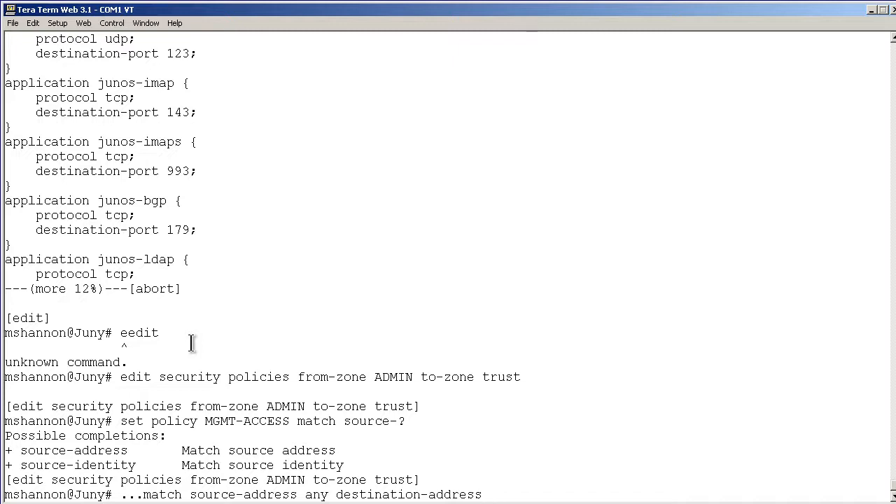
text(an)
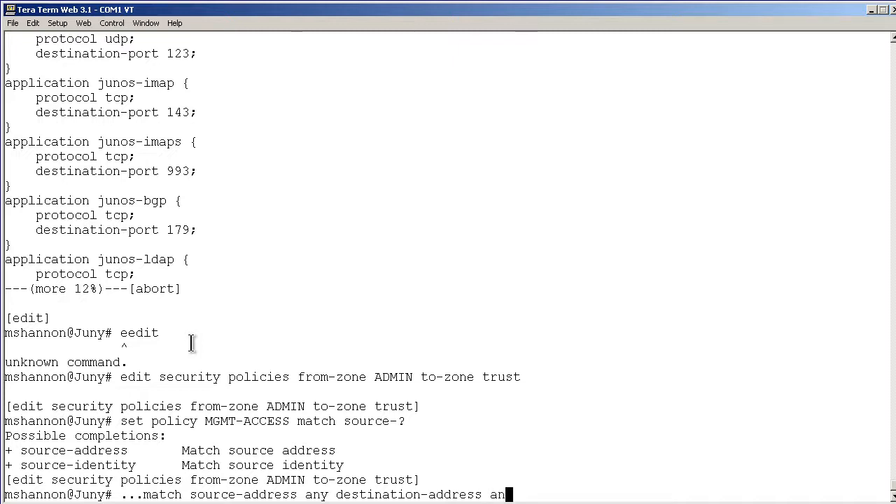
text(y applicatio)
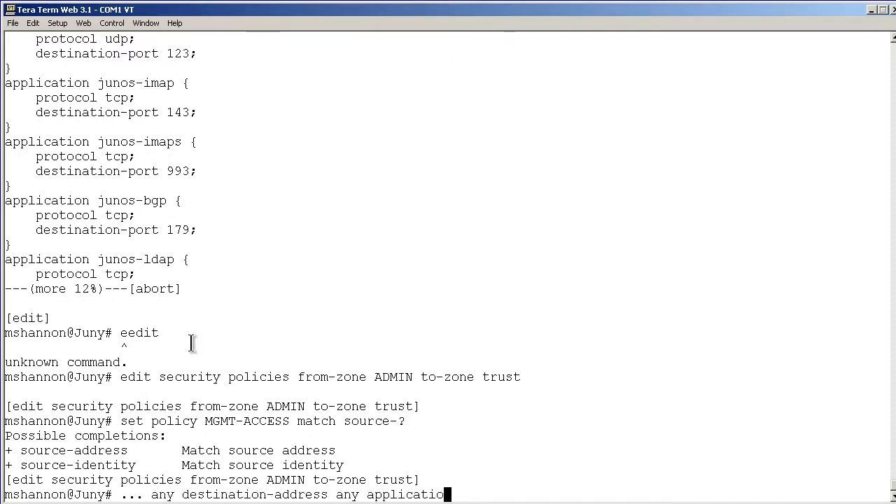
text(n)
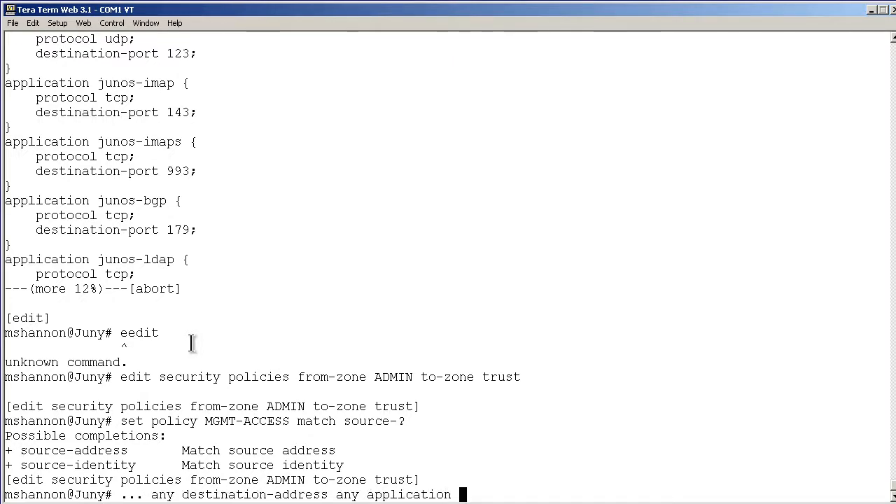